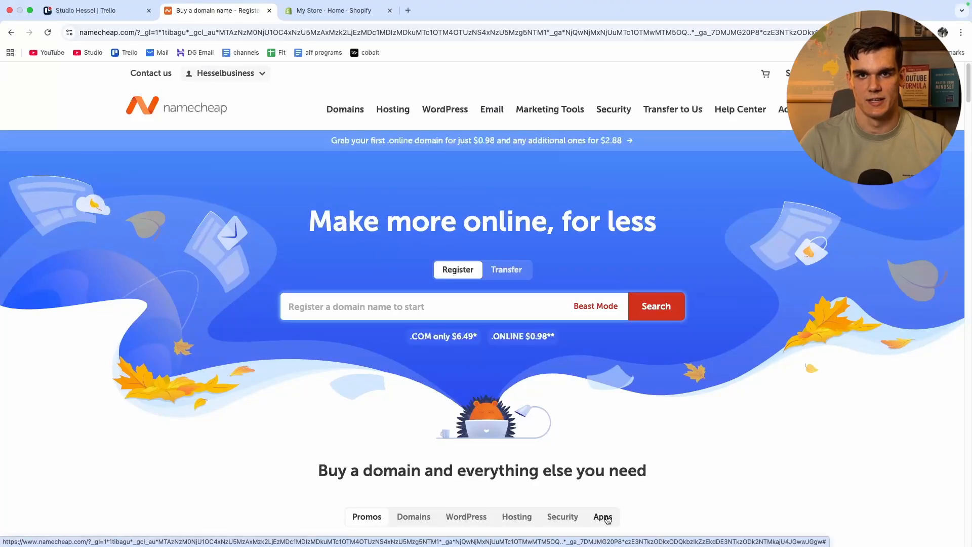
mouse_move(304, 93)
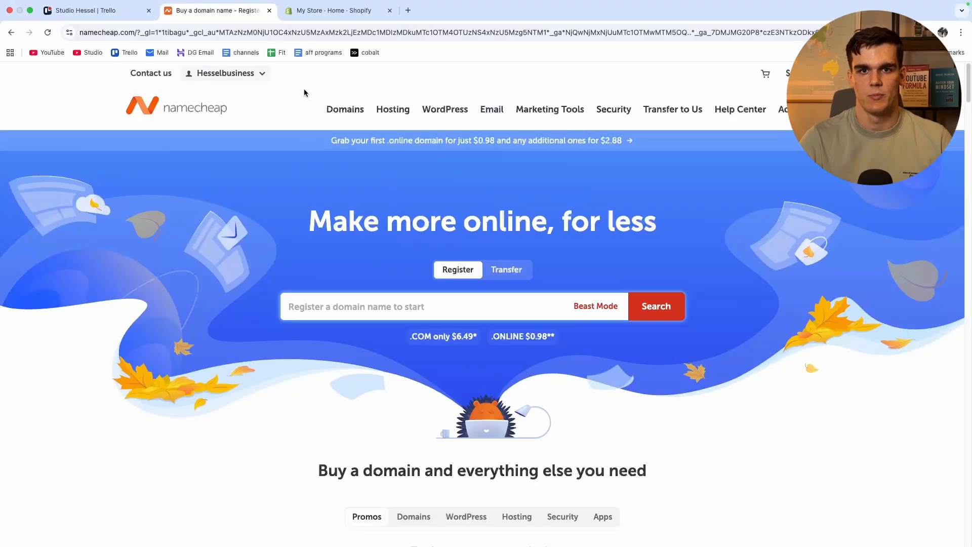
Switch between the Namecheap and Shopify browser tabs, ending on the Shopify admin Home
click(338, 10)
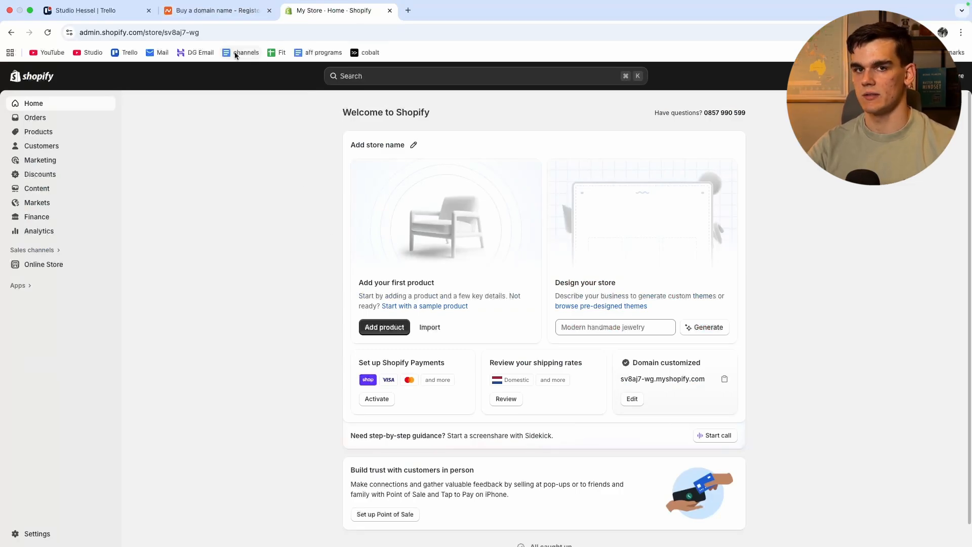
mouse_move(438, 82)
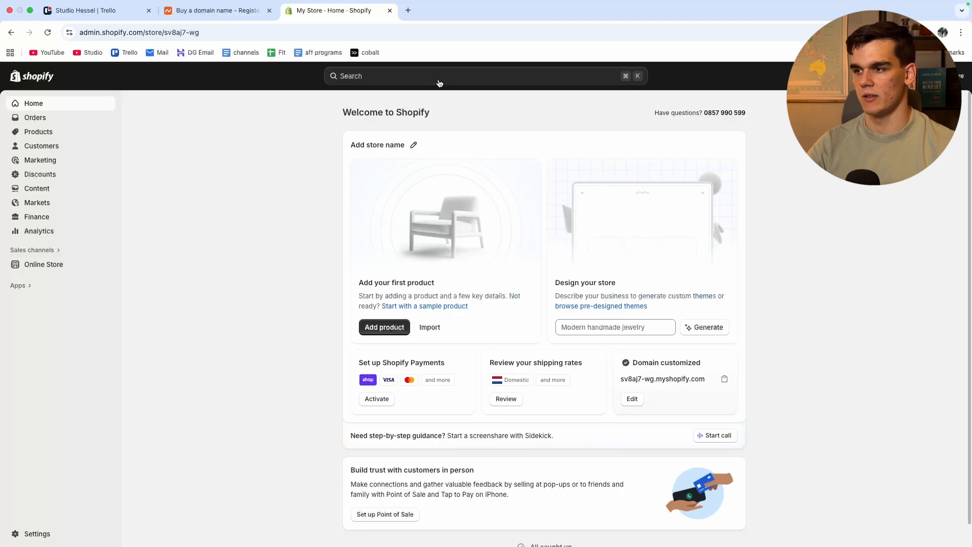
click(216, 10)
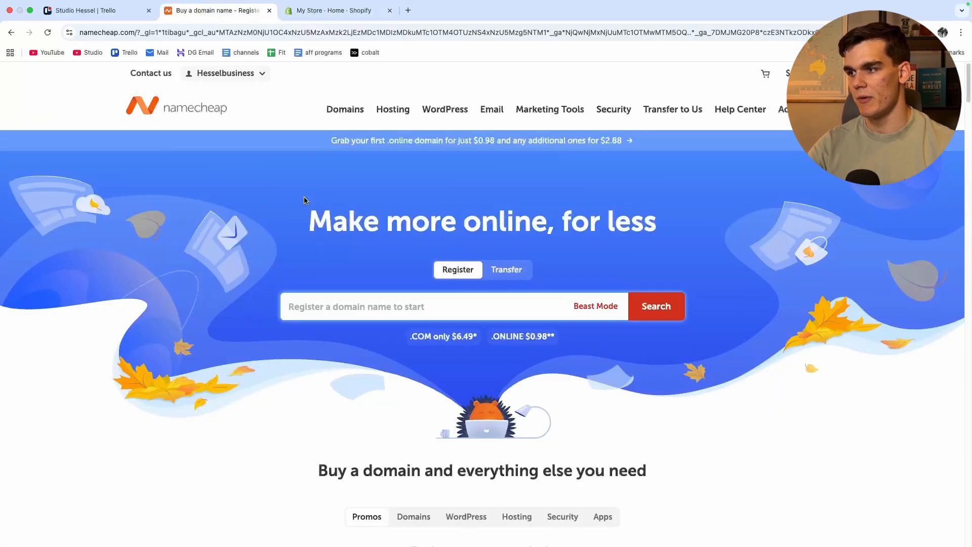
click(337, 10)
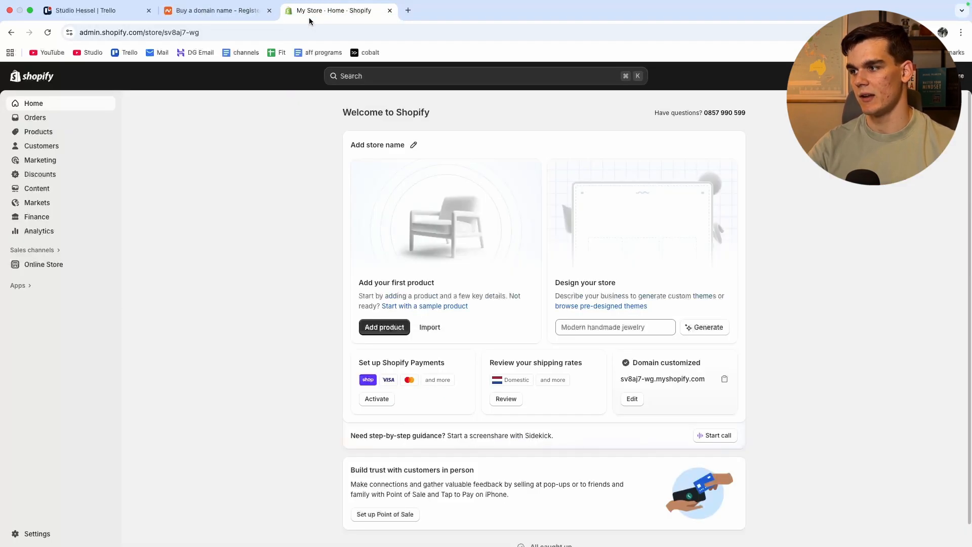
mouse_move(37, 506)
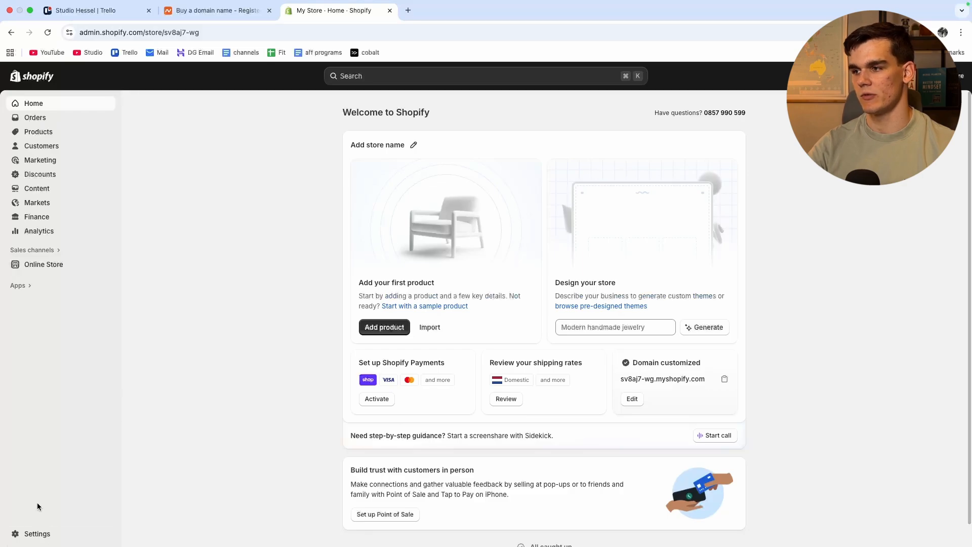
mouse_move(36, 533)
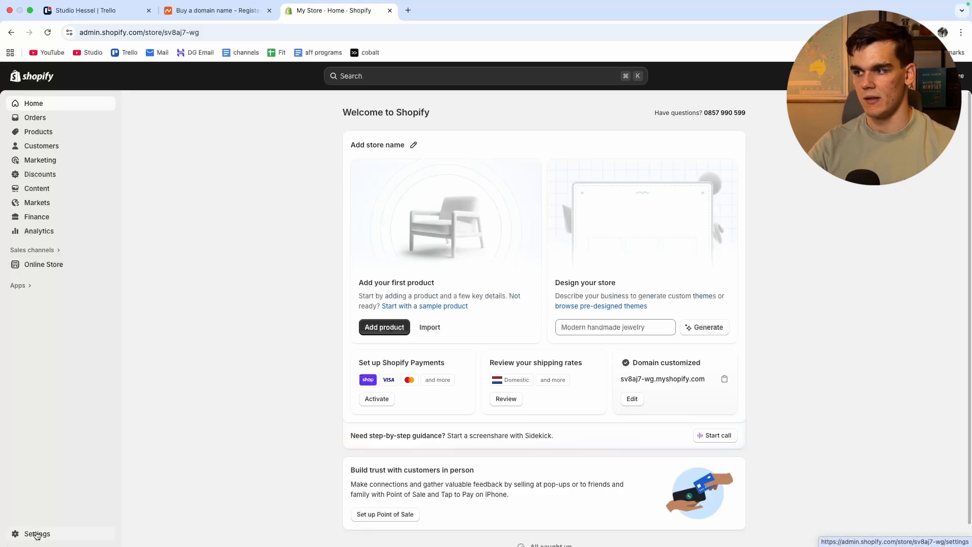
Go to Settings > Domains and start connecting an existing domain
click(36, 533)
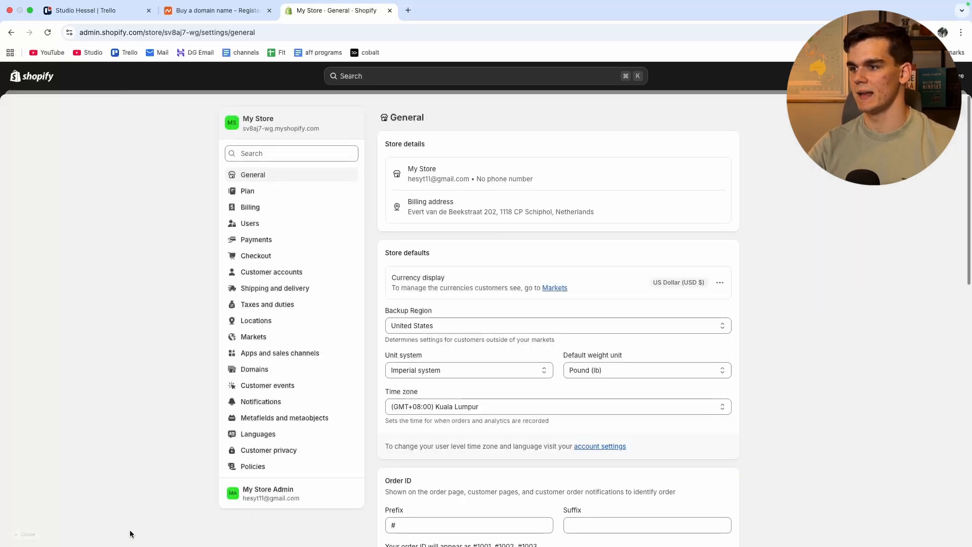
mouse_move(254, 368)
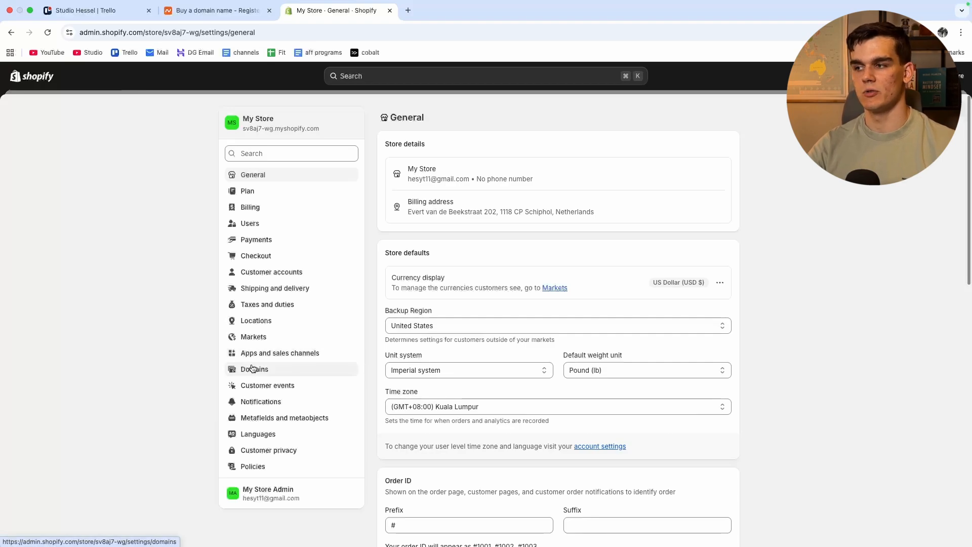
click(255, 368)
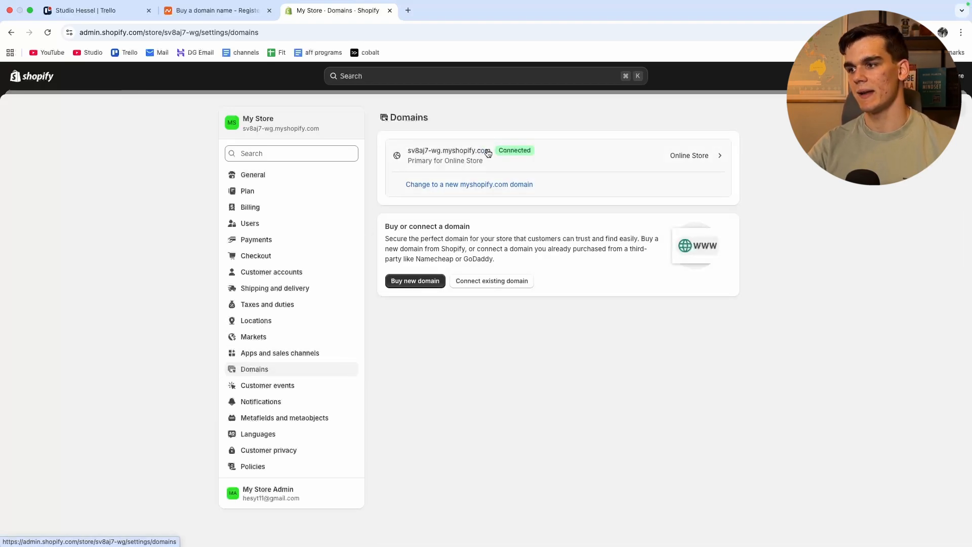
mouse_move(424, 150)
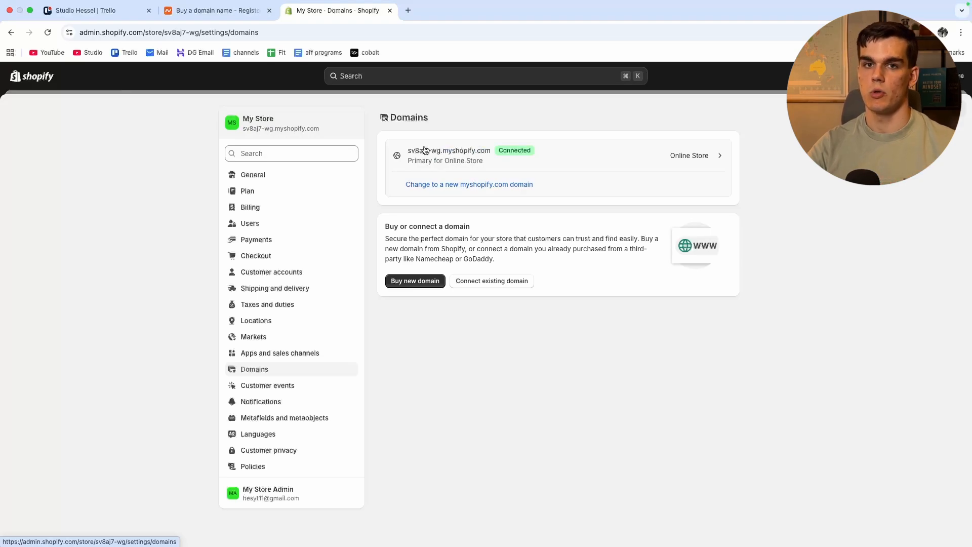
mouse_move(457, 228)
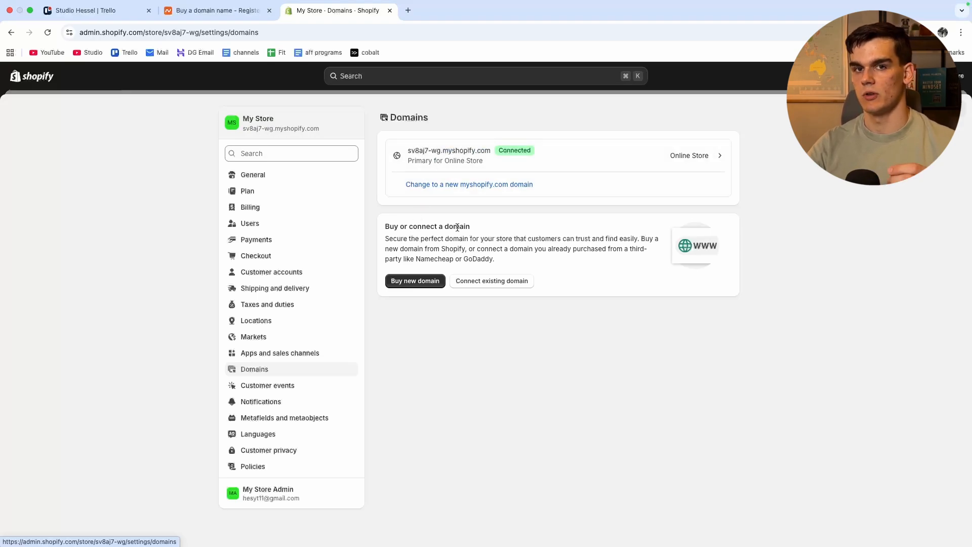
mouse_move(513, 285)
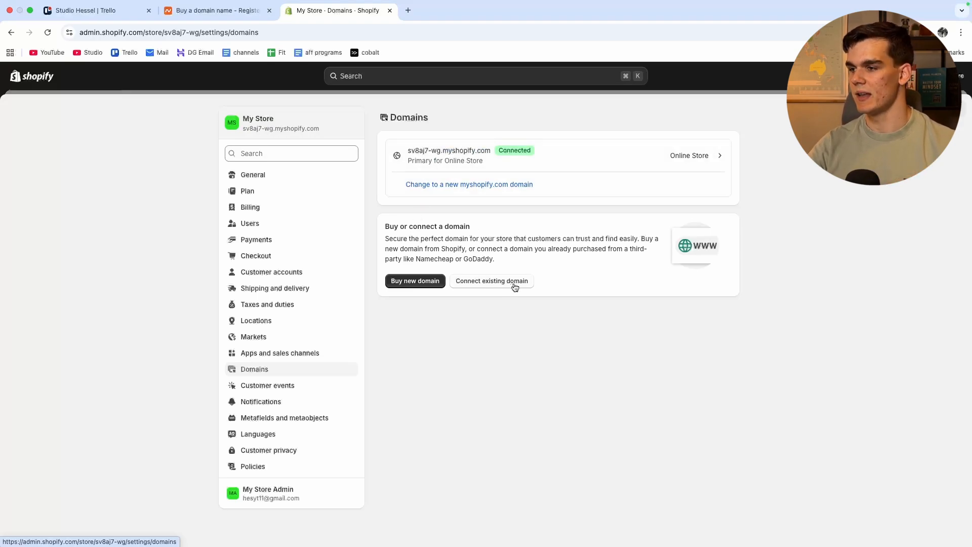
click(491, 280)
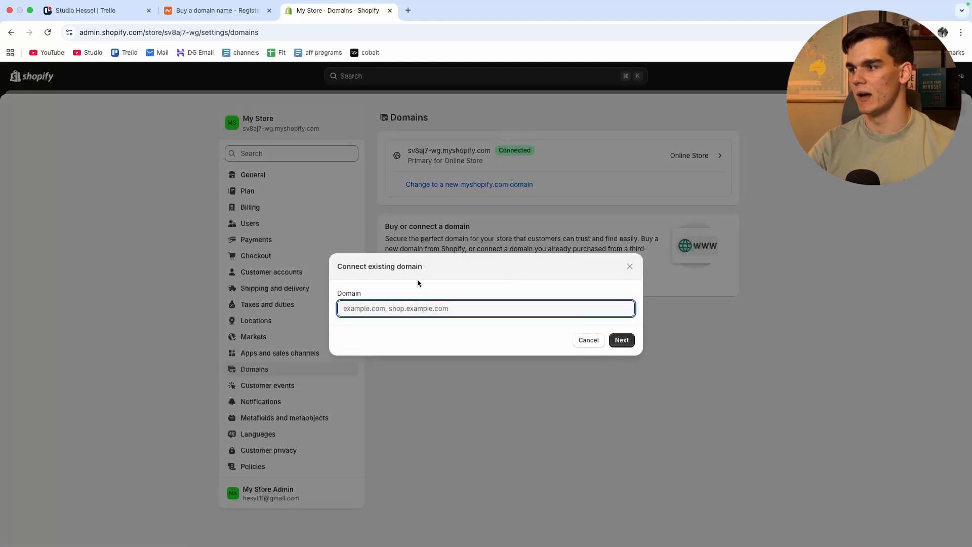
Bring up the Namecheap account dashboard listing howtosimple.xyz
click(216, 10)
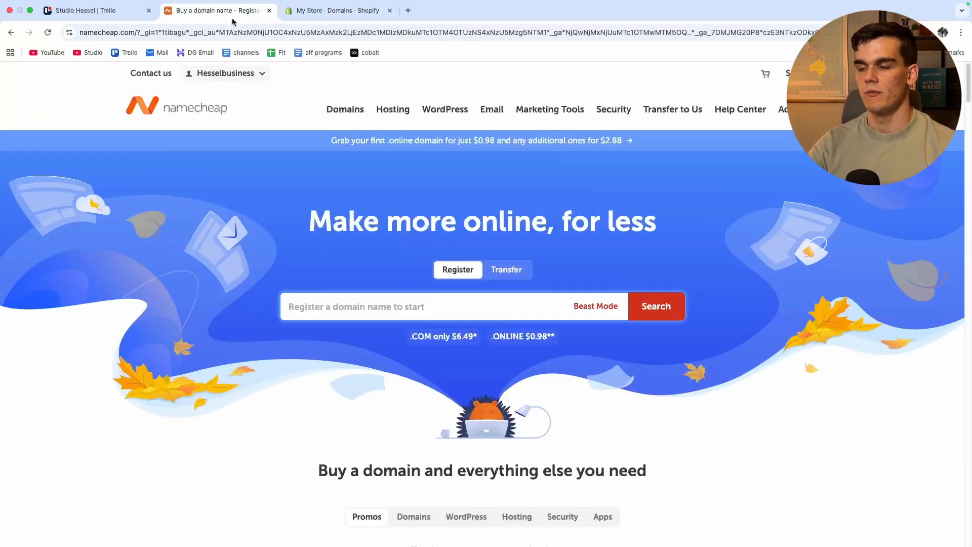
click(225, 73)
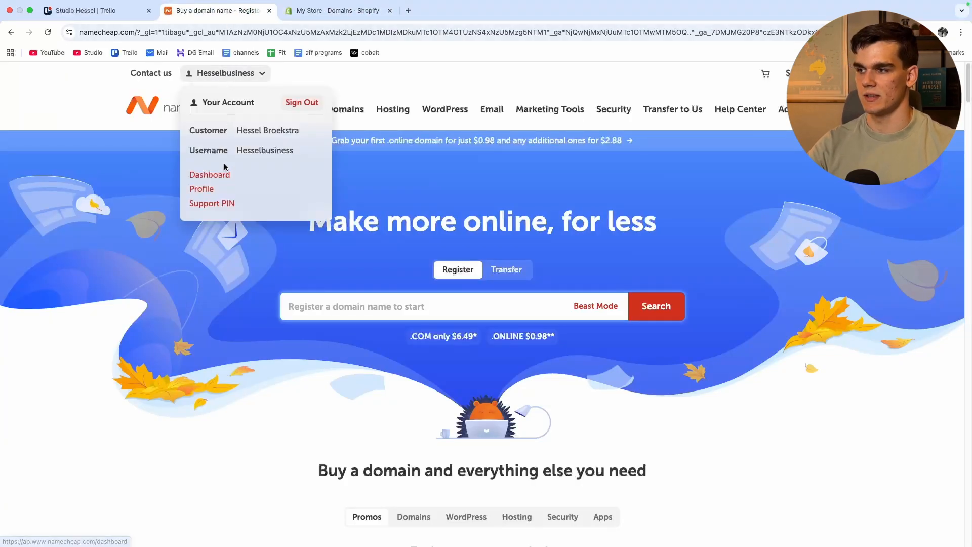
click(209, 174)
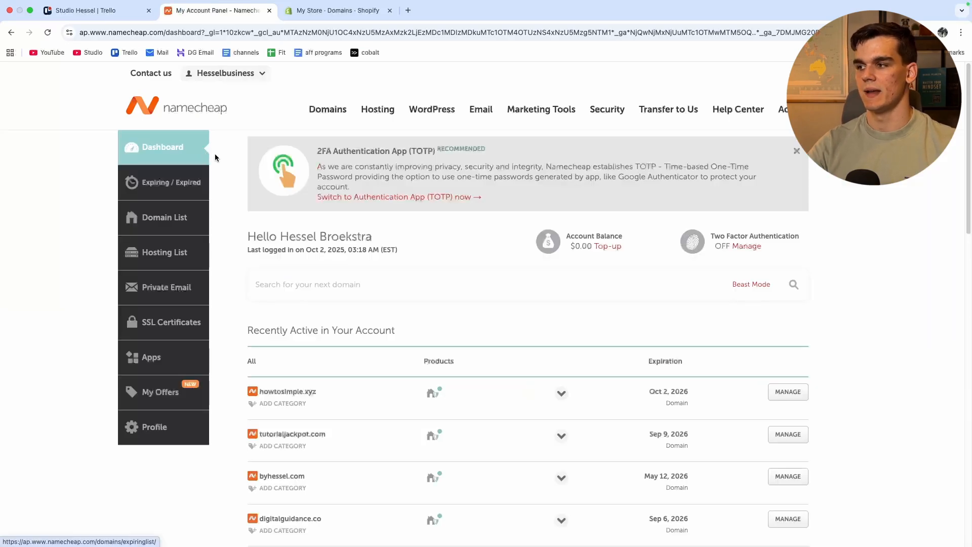
mouse_move(248, 388)
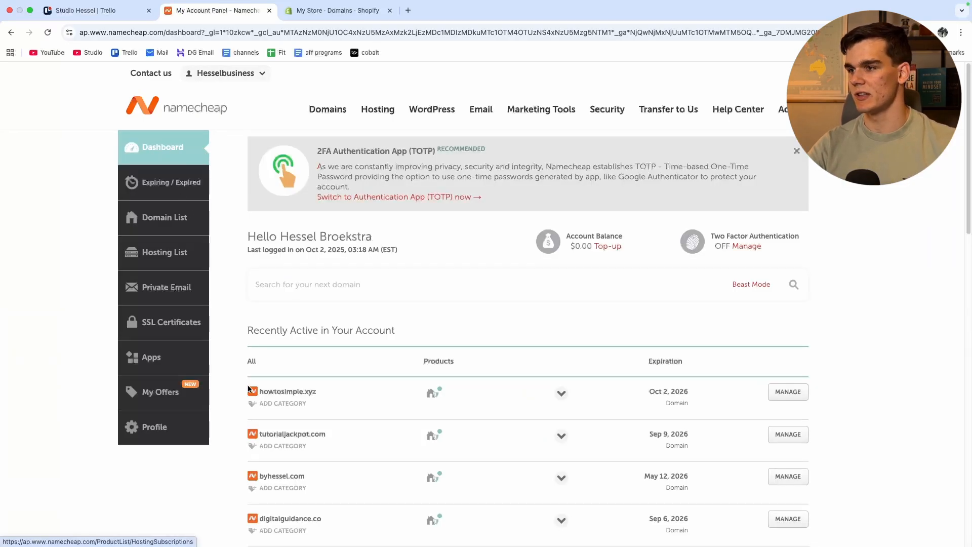
mouse_move(376, 366)
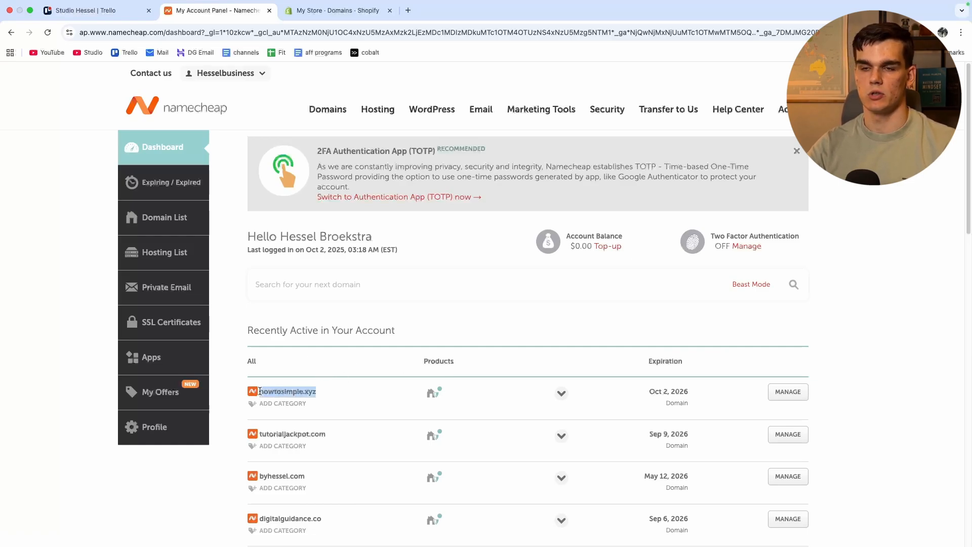
Enter howtosimple.xyz in Shopify's Domain field and submit it with Next
click(337, 10)
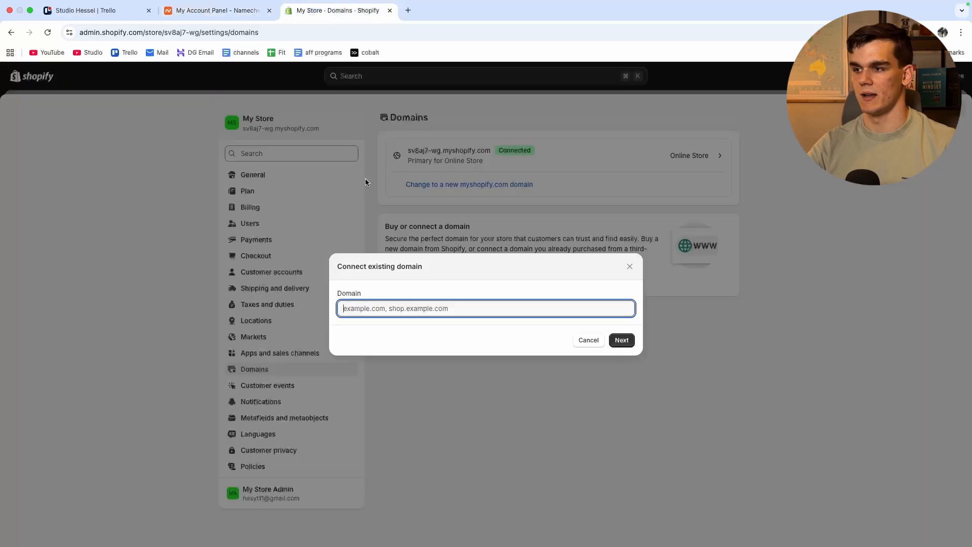
text(howtosimple.xyz)
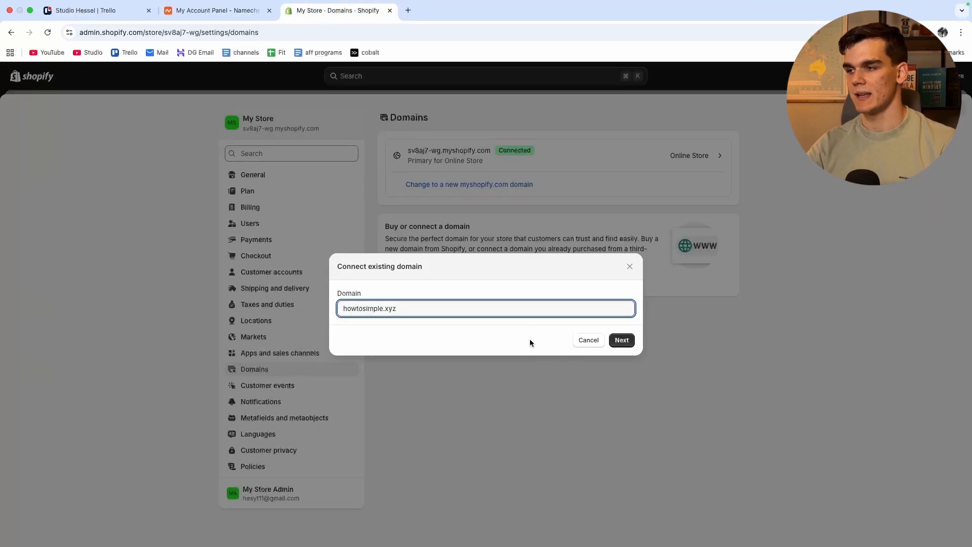
click(620, 340)
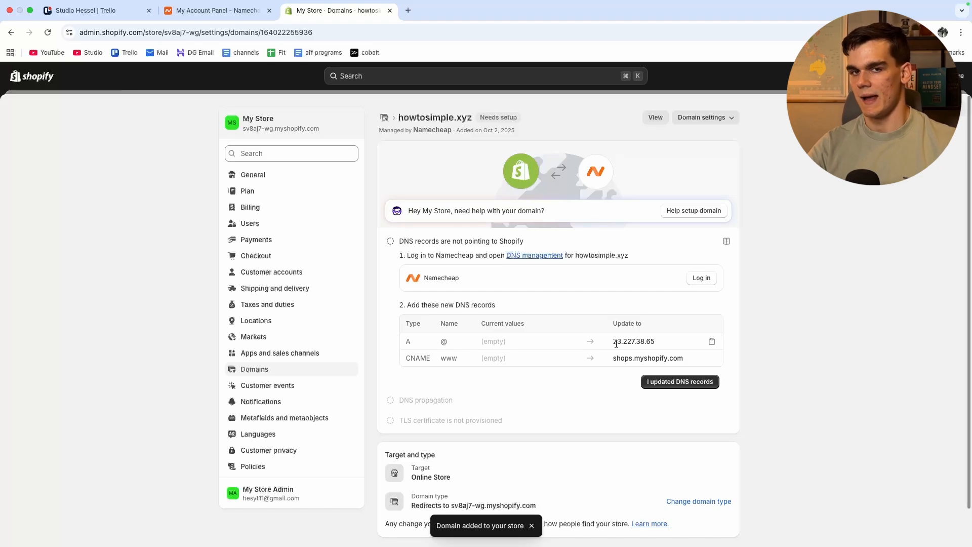
mouse_move(523, 322)
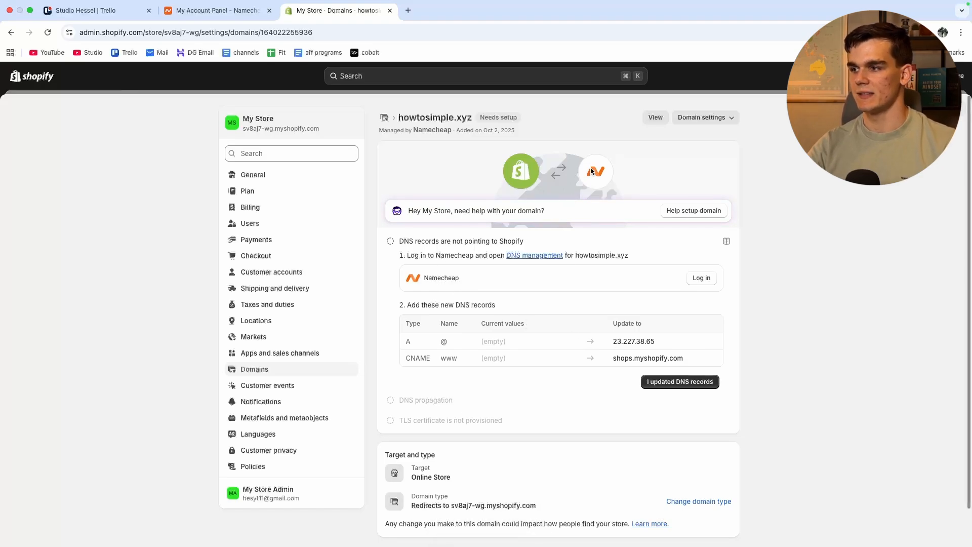
mouse_move(457, 280)
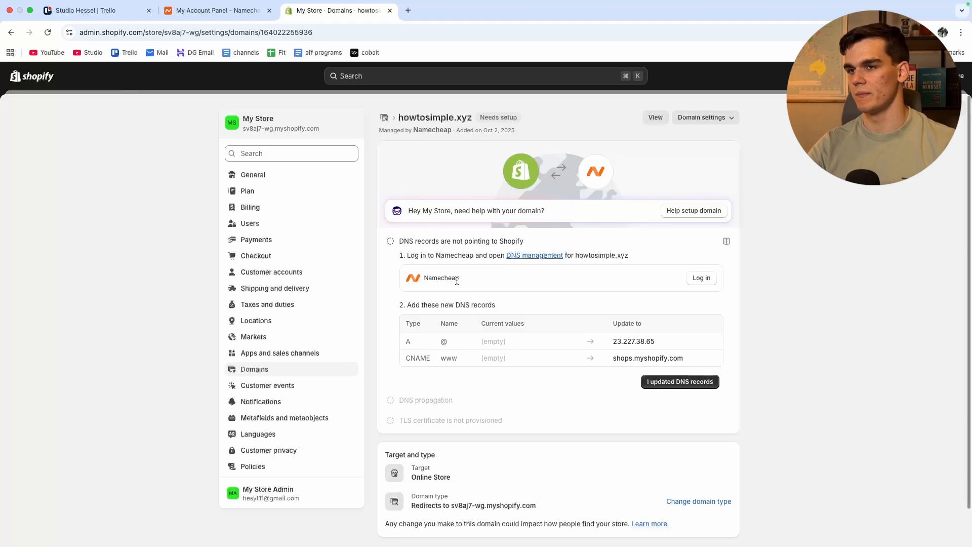
mouse_move(441, 319)
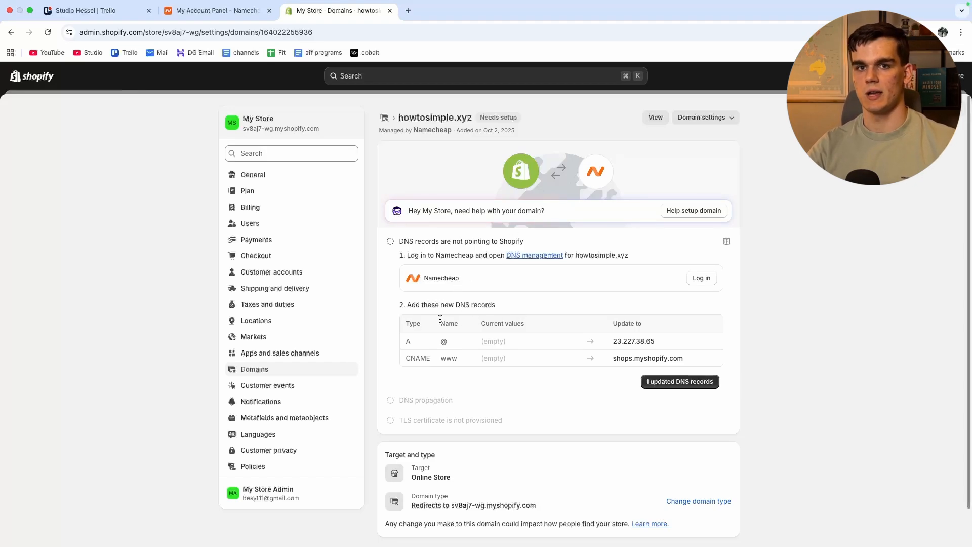
mouse_move(402, 303)
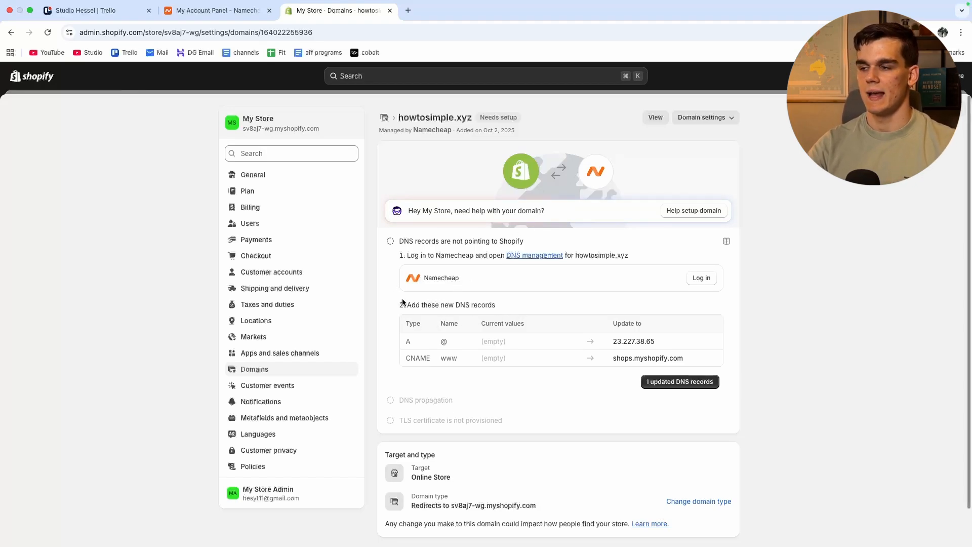
mouse_move(695, 347)
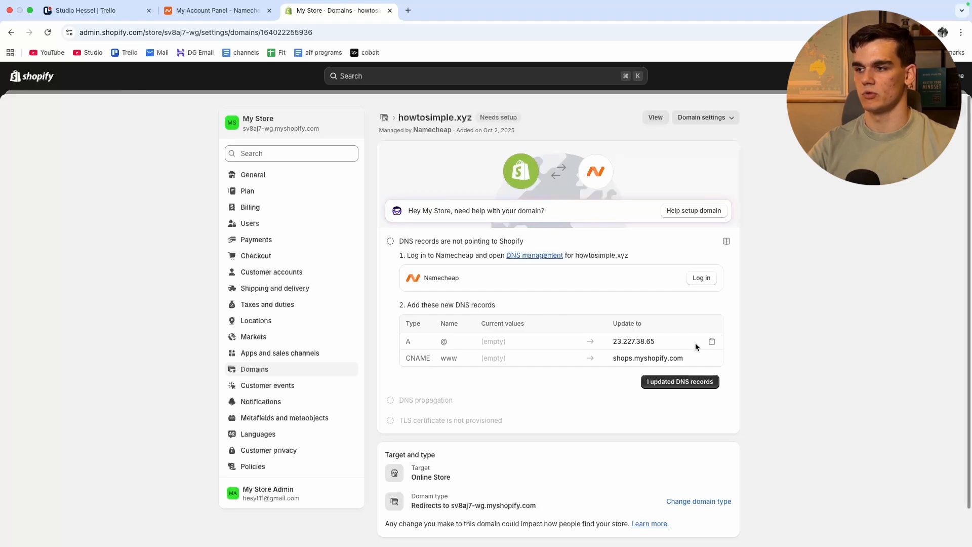
Copy Shopify's A record IP, then manage howtosimple.xyz from Namecheap's Domain List
click(712, 341)
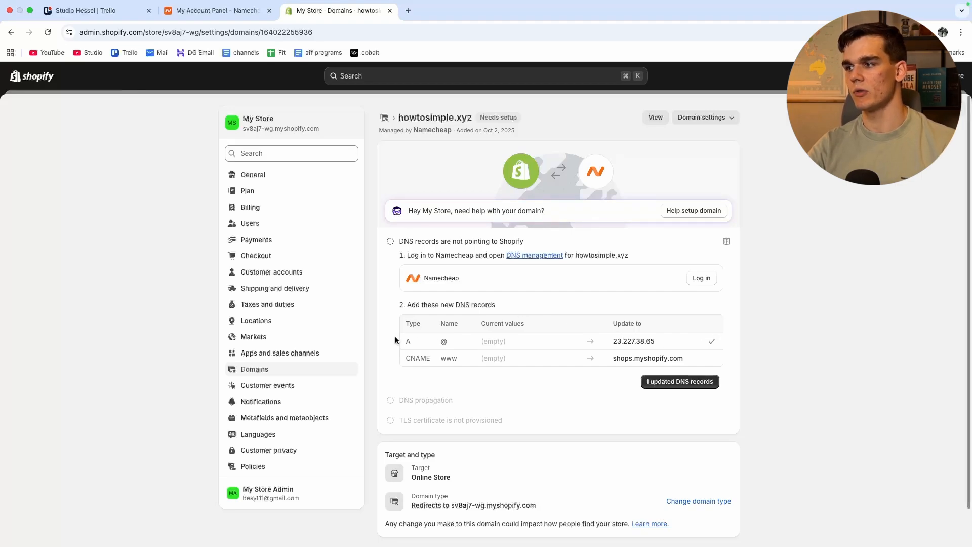
mouse_move(504, 341)
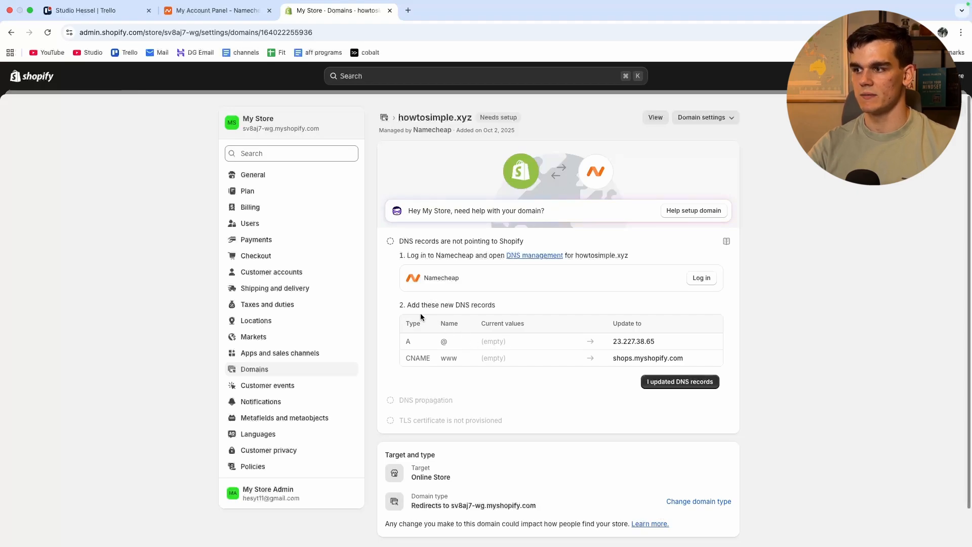
click(214, 10)
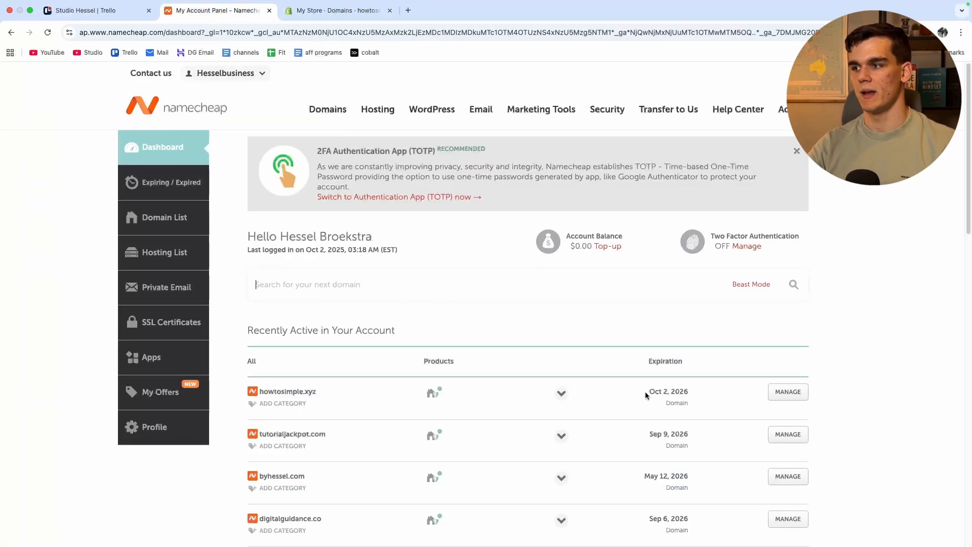
click(787, 391)
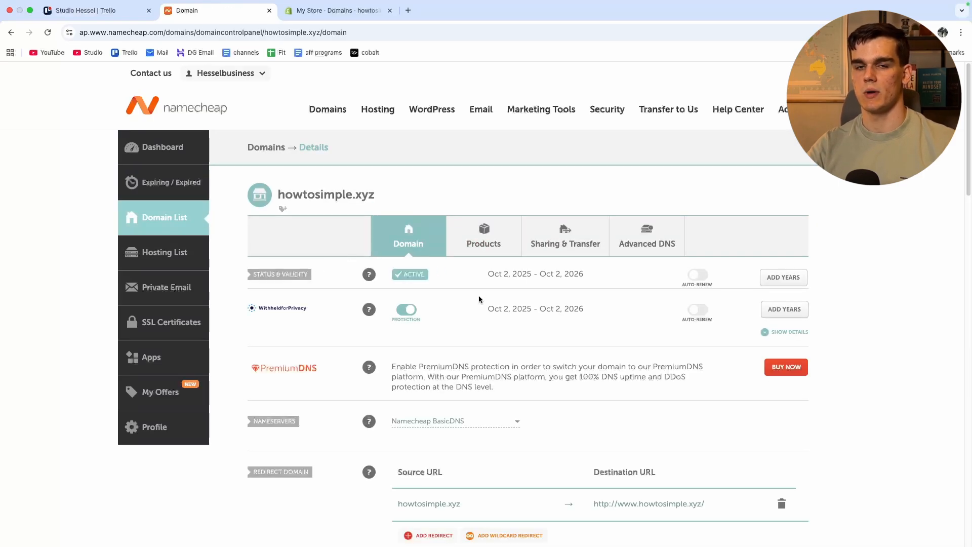
mouse_move(647, 239)
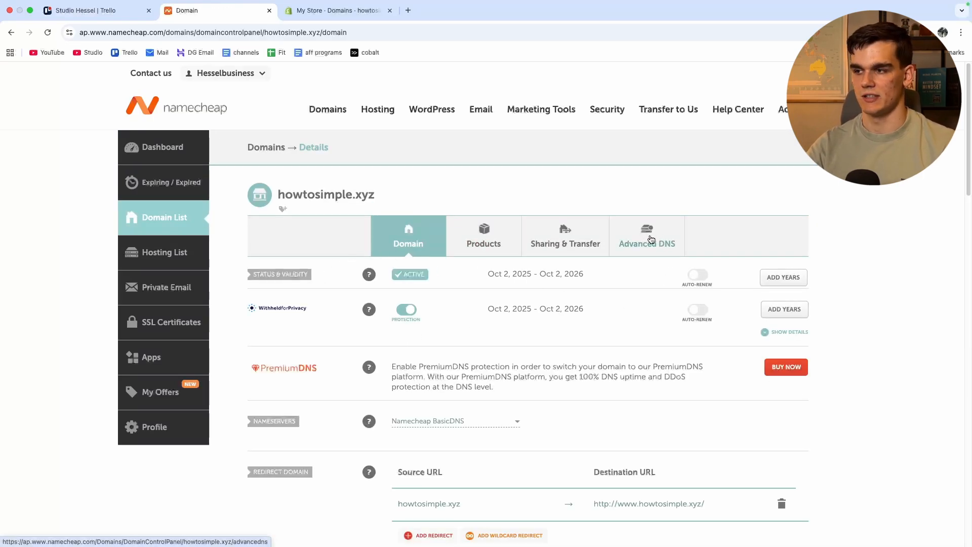
In Advanced DNS, save an A record for @ pointing to 23.227.38.65
click(647, 236)
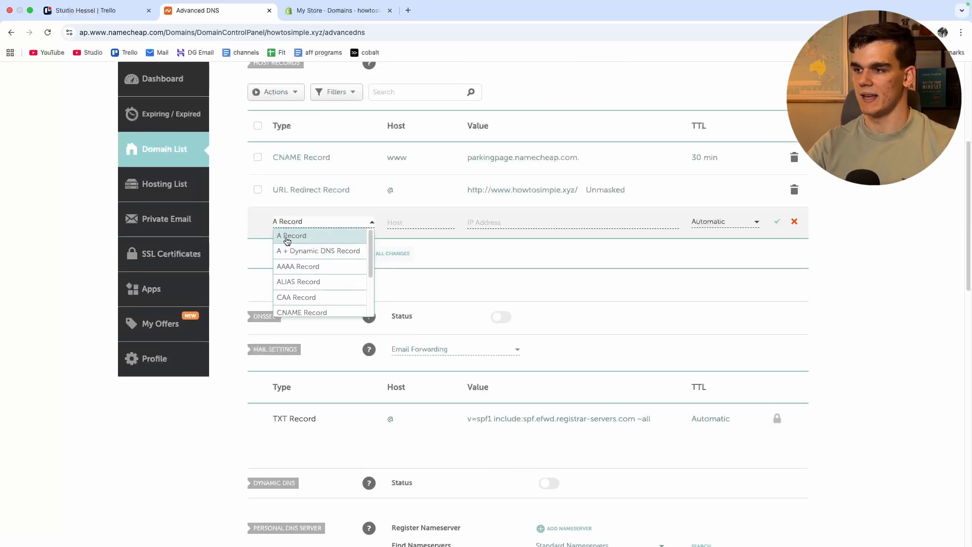
click(292, 236)
text(@)
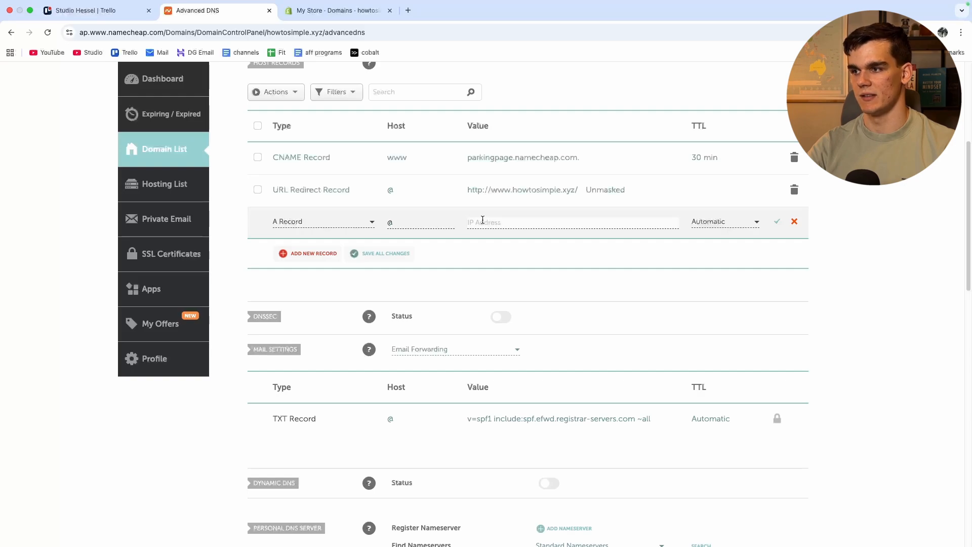
text(23.227.38.65)
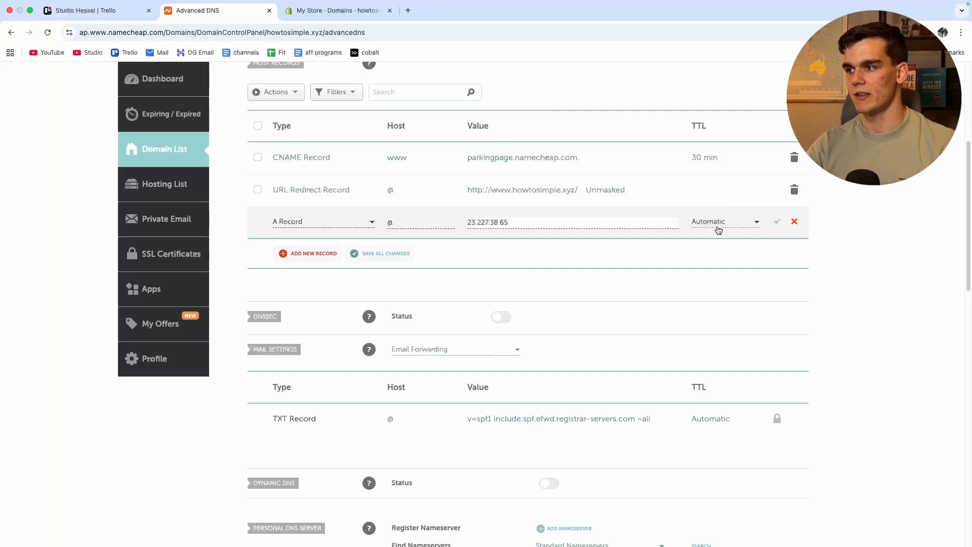
mouse_move(777, 221)
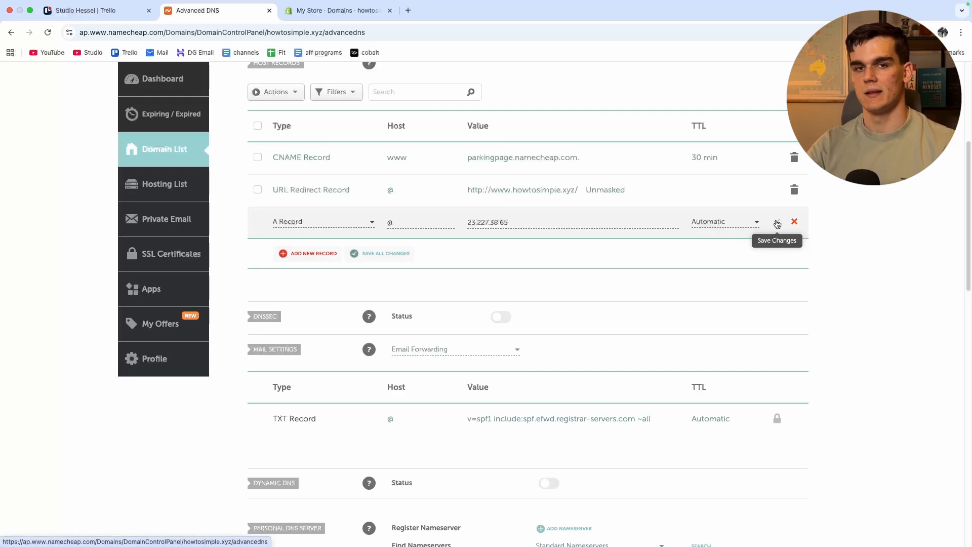
click(776, 224)
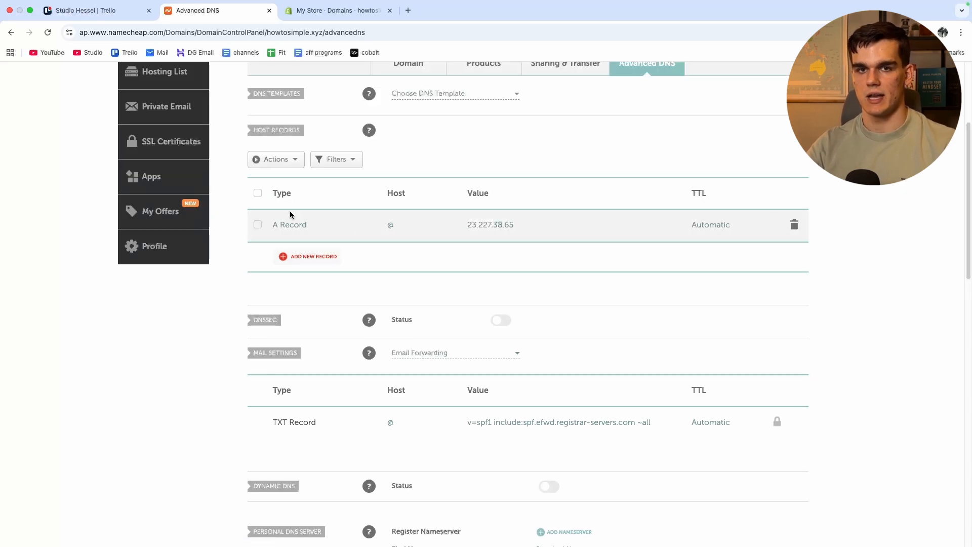
click(338, 10)
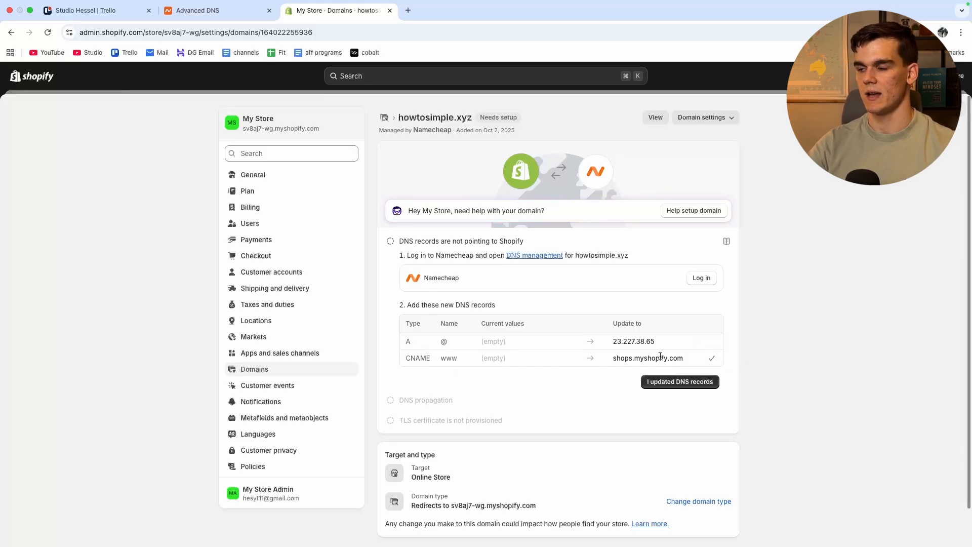
Add a CNAME record for www pointing to shops.myshopify.com and return to Shopify
click(217, 10)
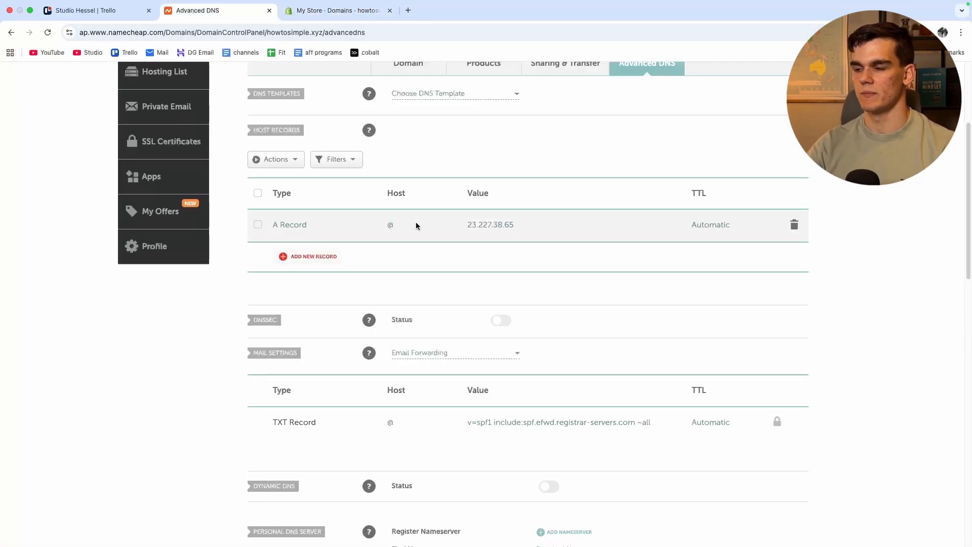
click(313, 256)
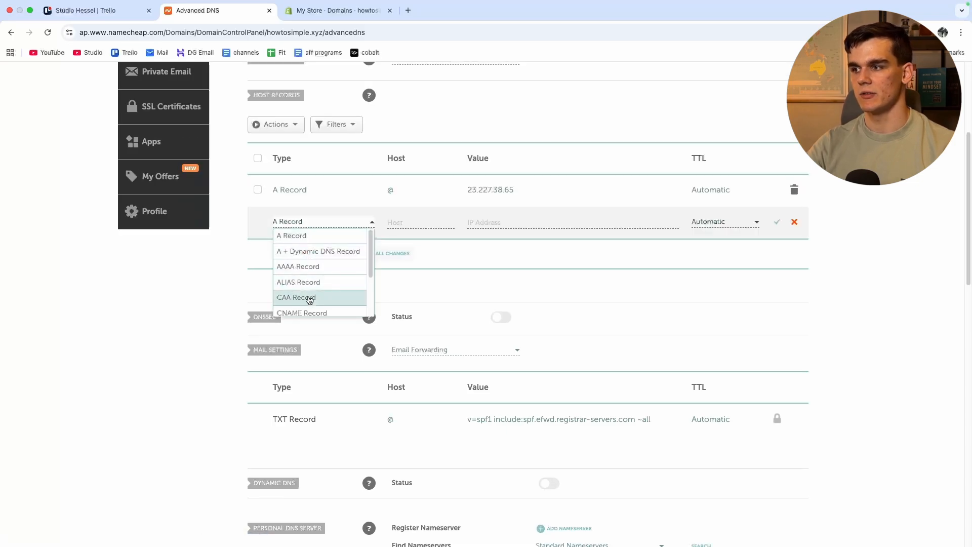
click(301, 313)
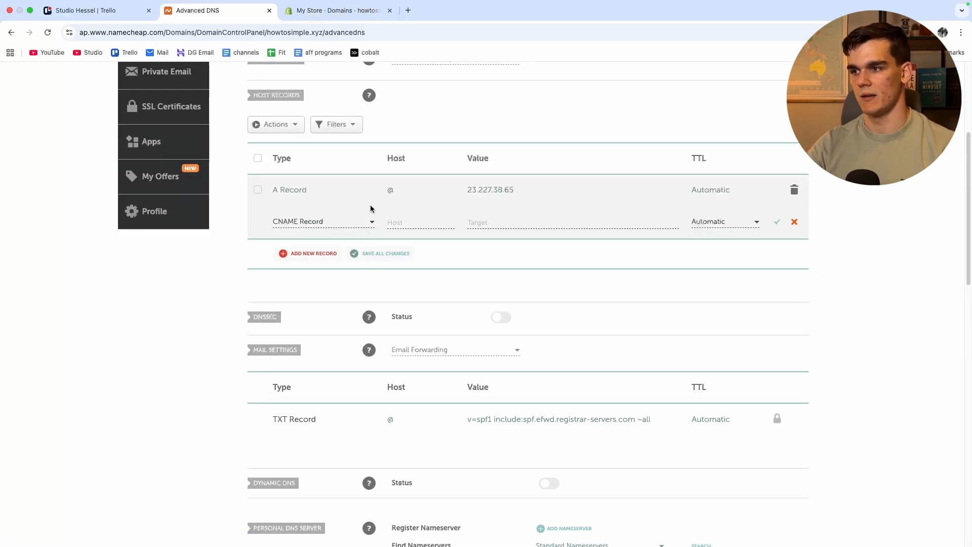
text(www)
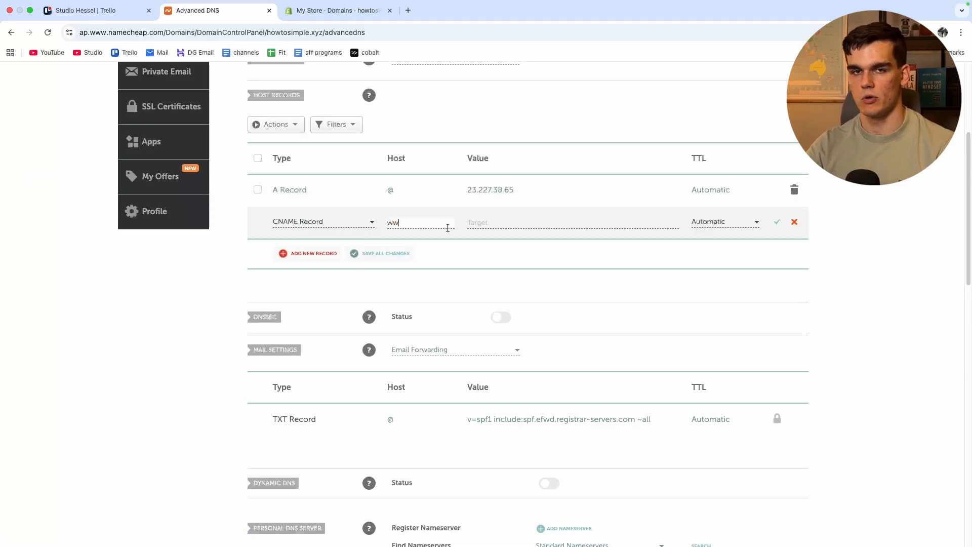
text(shops.myshopify.com)
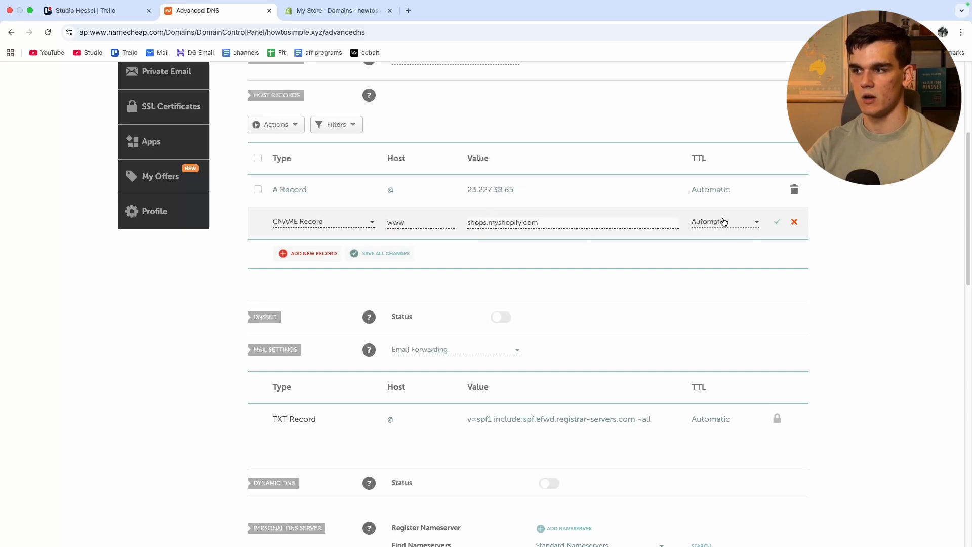
click(777, 222)
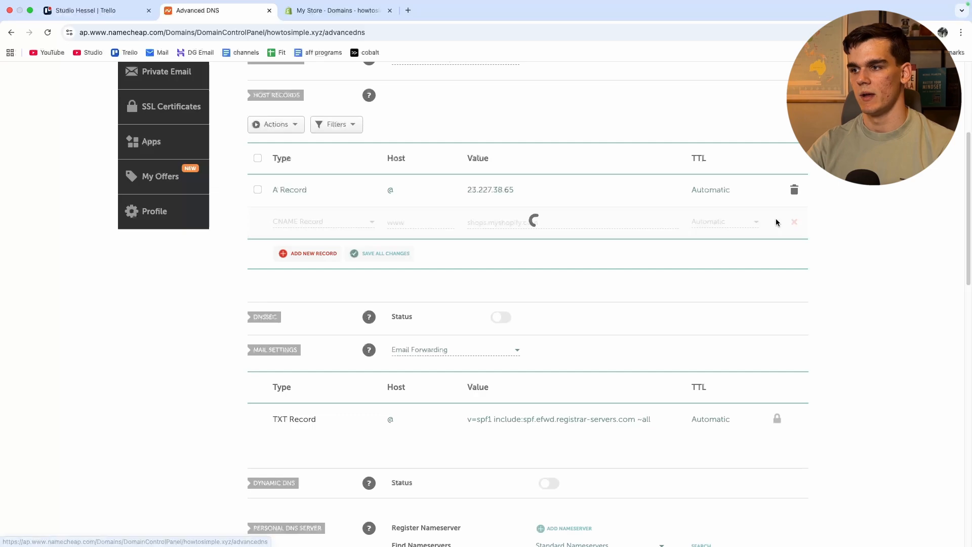
mouse_move(368, 208)
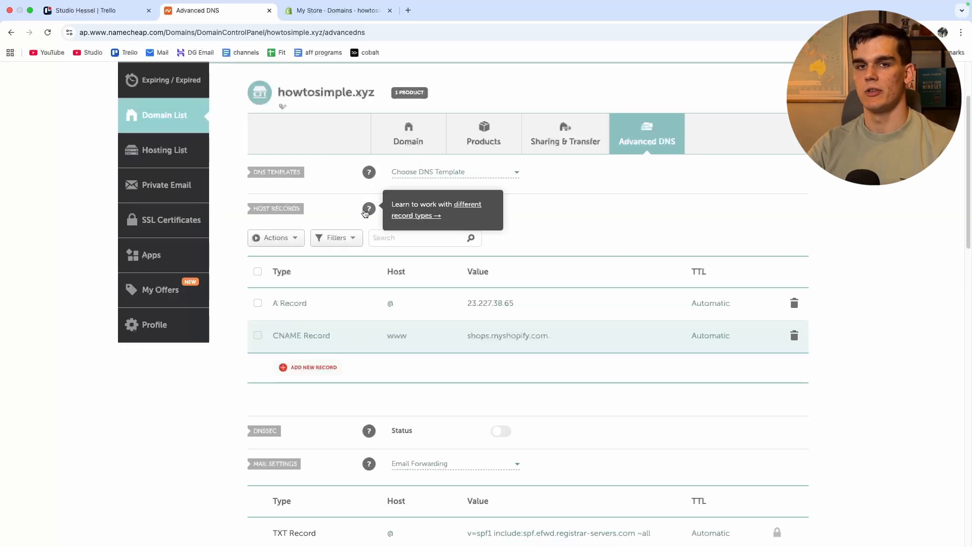
mouse_move(303, 23)
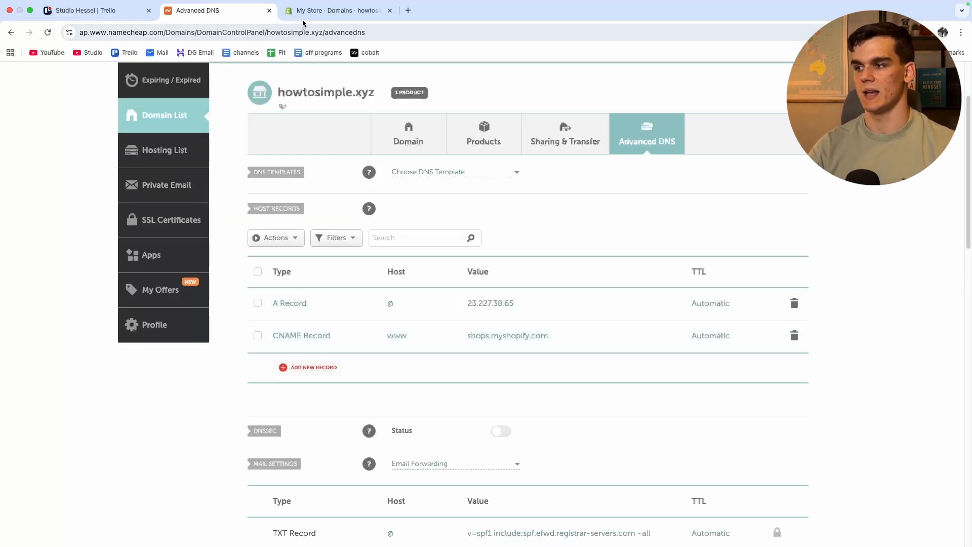
click(338, 10)
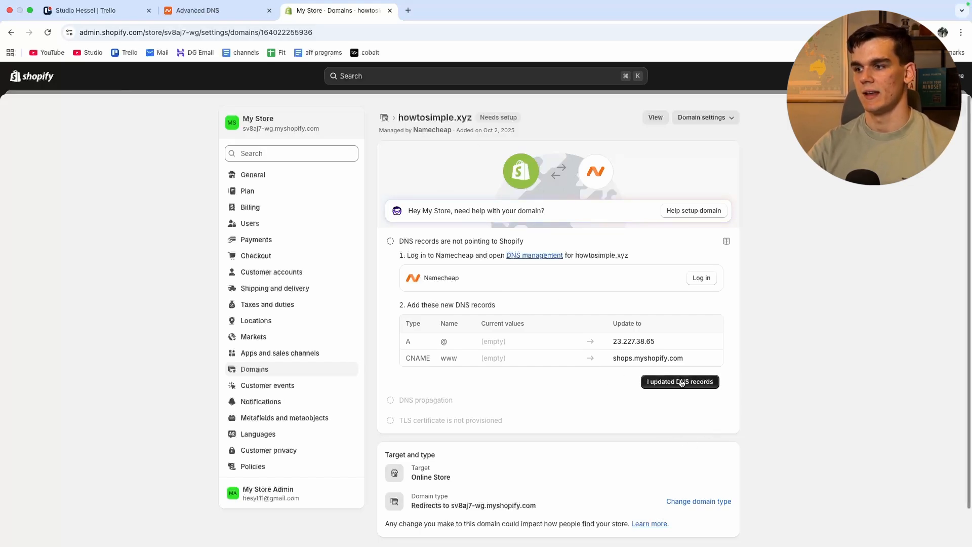
Confirm the DNS records are updated and begin changing the domain type
click(679, 382)
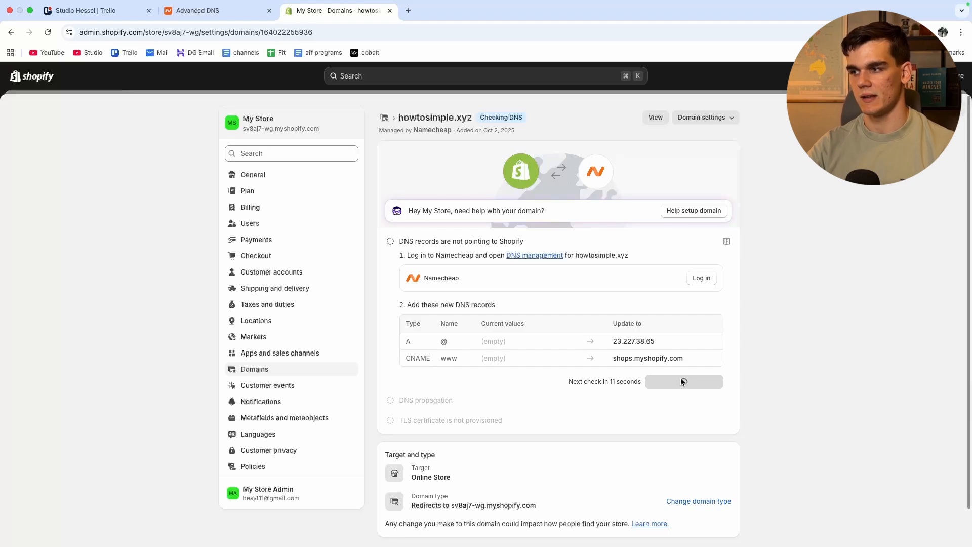
mouse_move(632, 391)
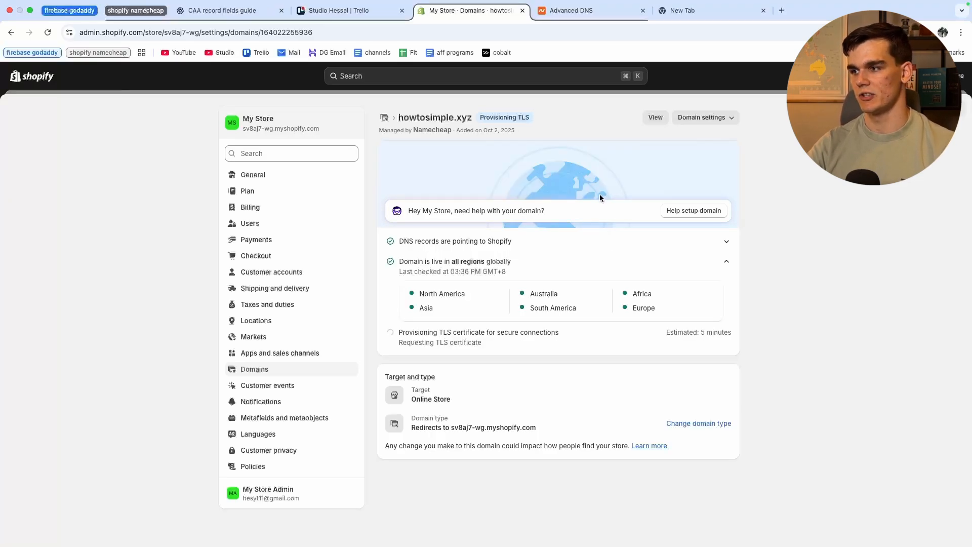
mouse_move(409, 242)
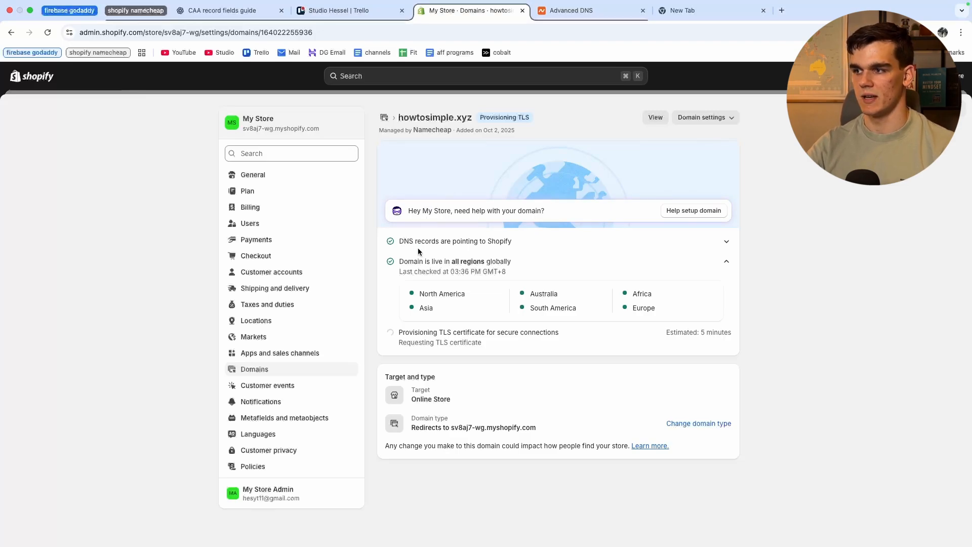
mouse_move(492, 279)
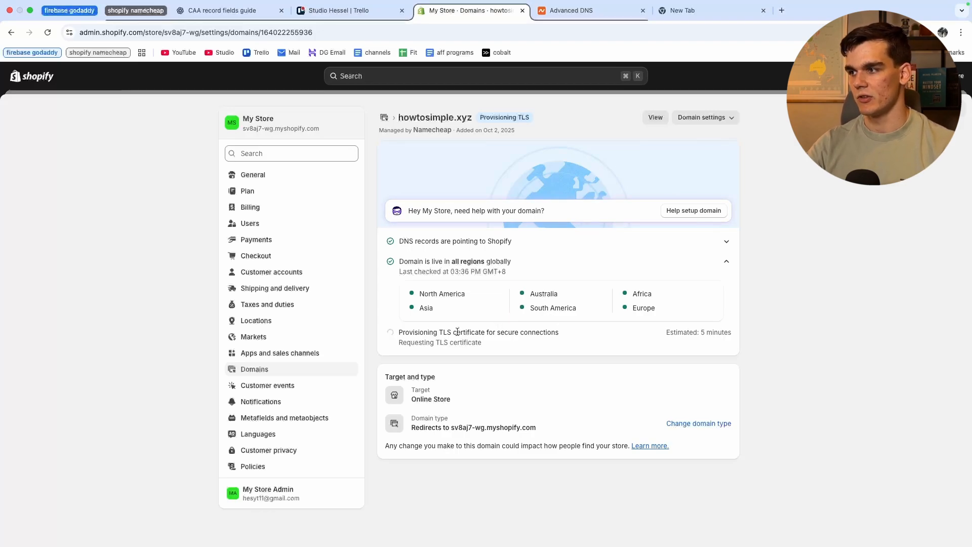
mouse_move(631, 419)
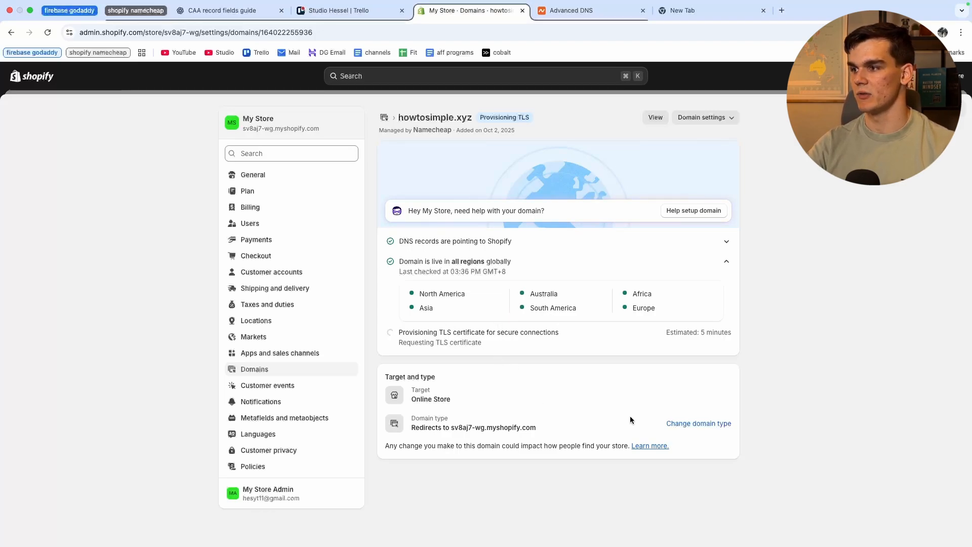
click(697, 423)
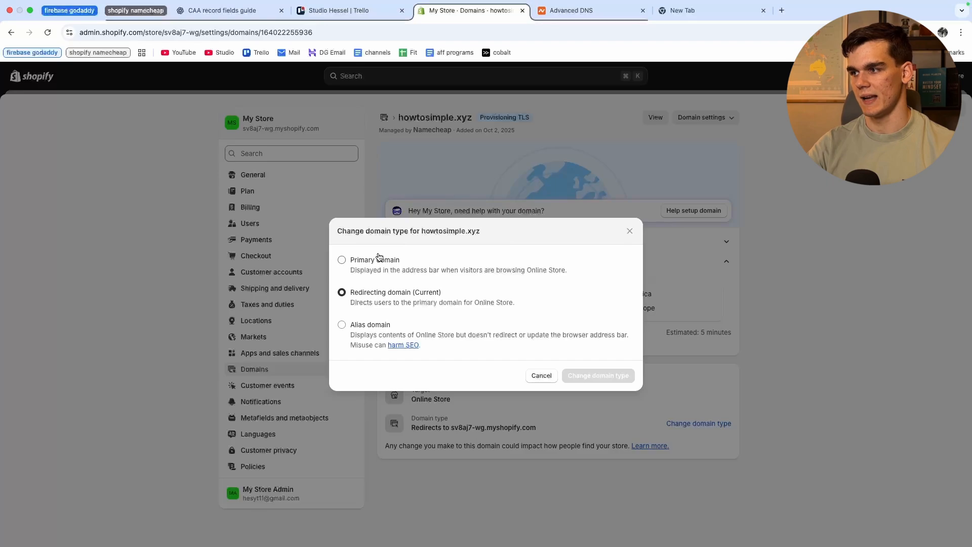
Make howtosimple.xyz the store's primary domain
click(597, 374)
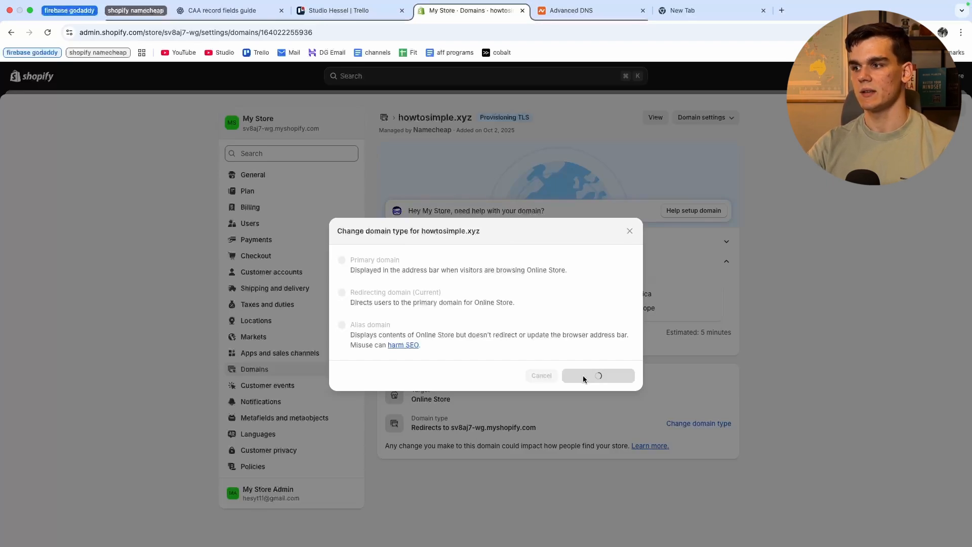
click(597, 374)
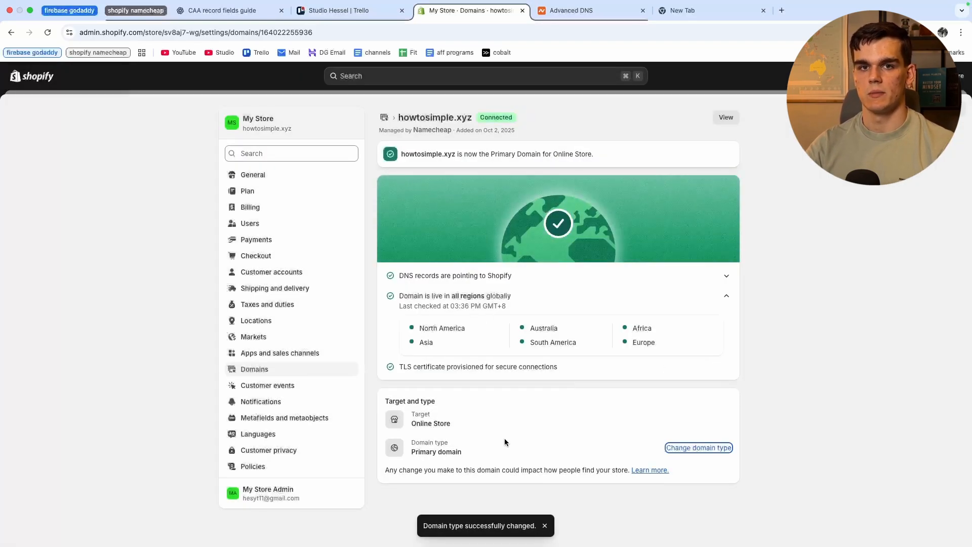
mouse_move(463, 143)
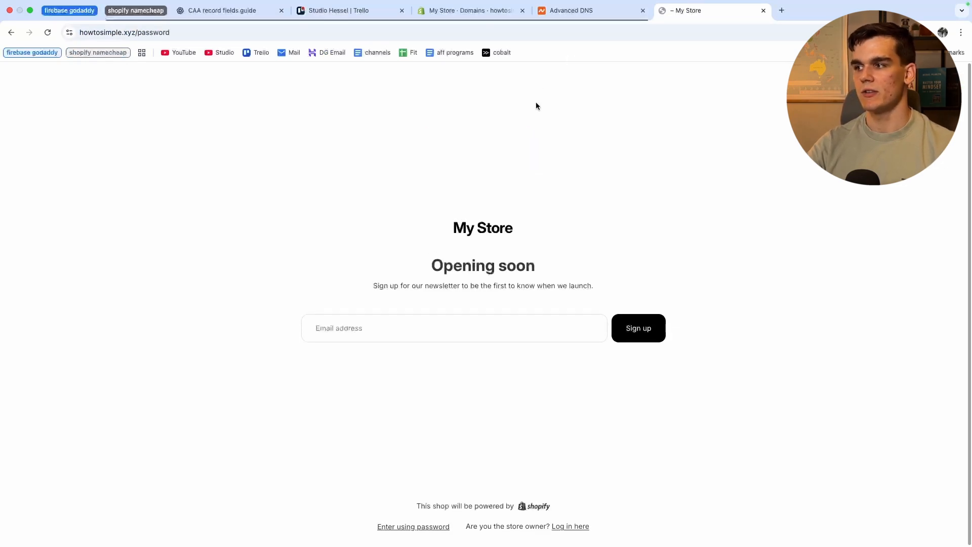
mouse_move(435, 303)
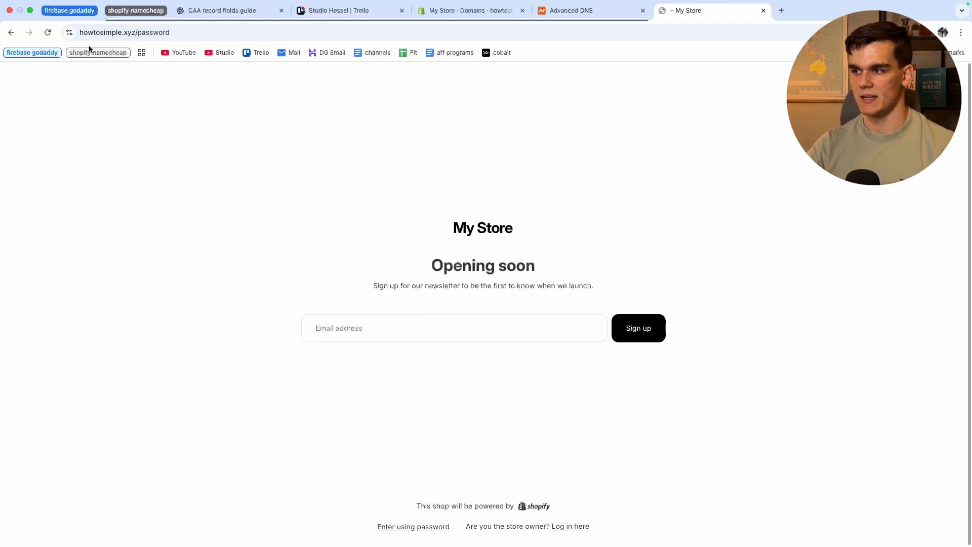
Verify howtosimple.xyz shows 'Connection is secure' via the site info icon, then dismiss it
click(69, 32)
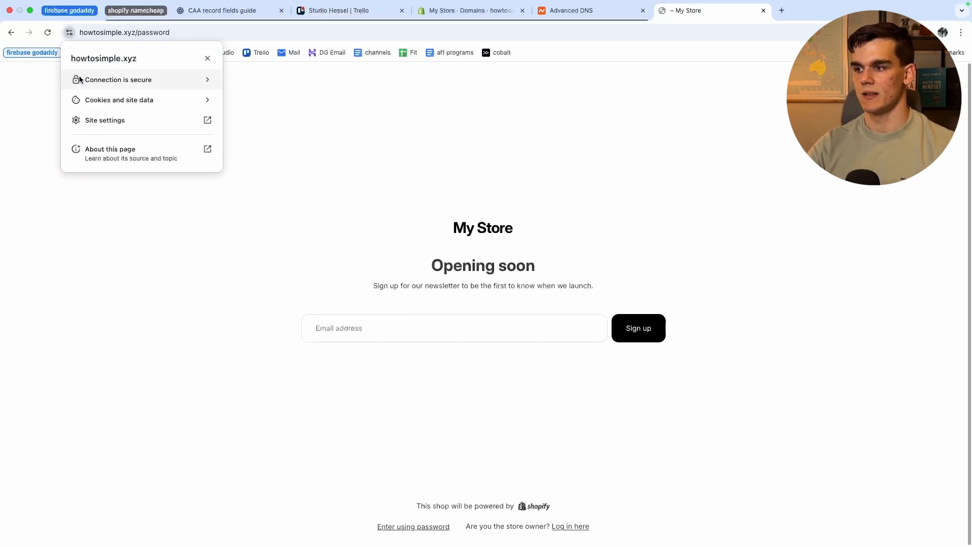
click(557, 179)
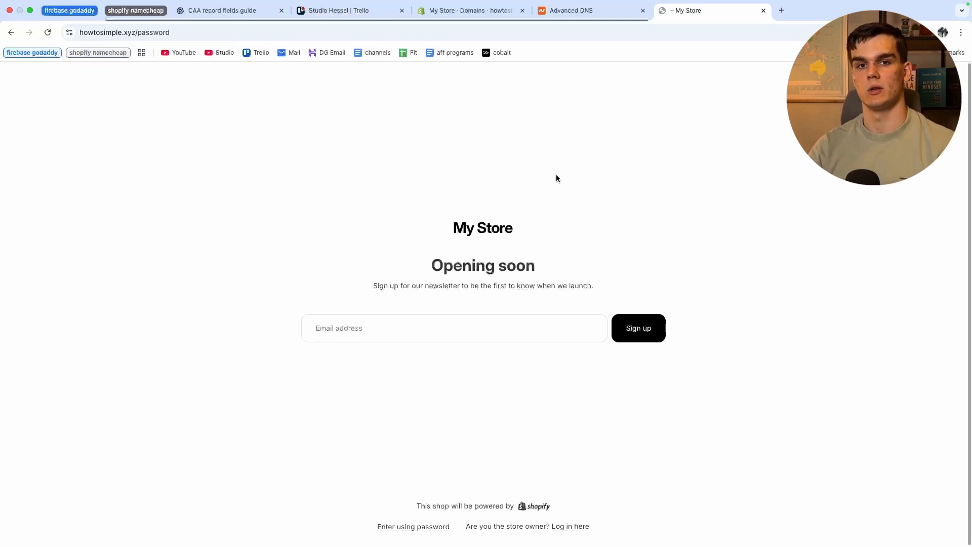
mouse_move(561, 191)
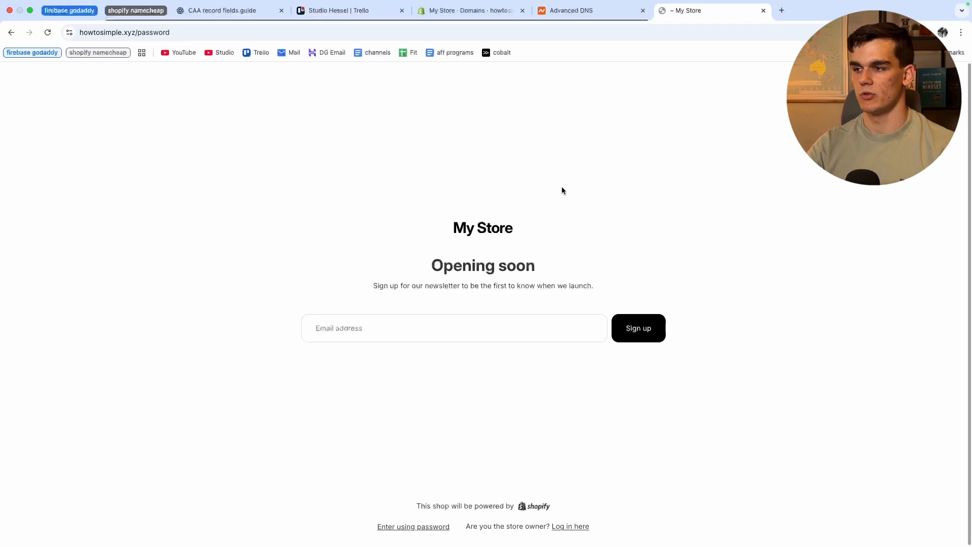
mouse_move(557, 191)
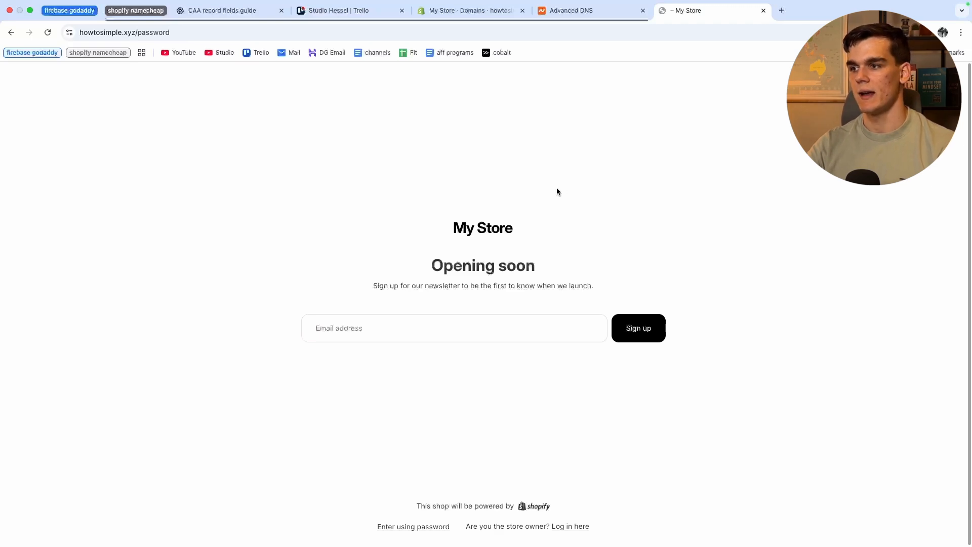